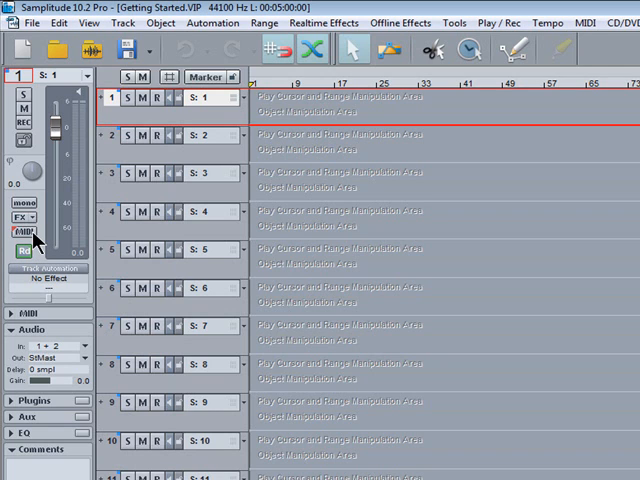
Give track 1 the Fireface MIDI input in the inspector and arm it for recording (Alt+R)
click(32, 234)
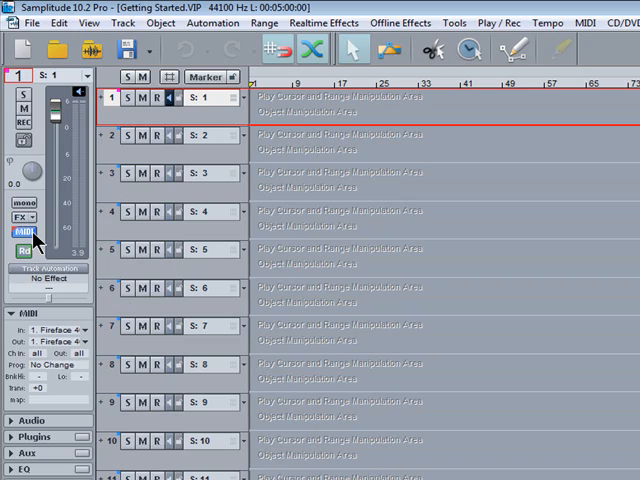
click(28, 232)
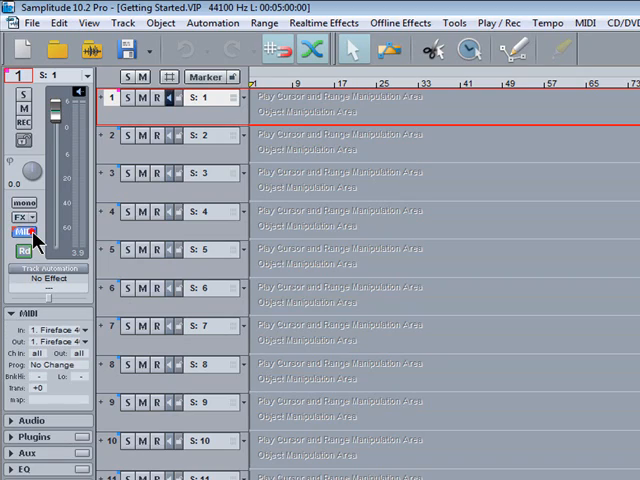
scroll(down, 3)
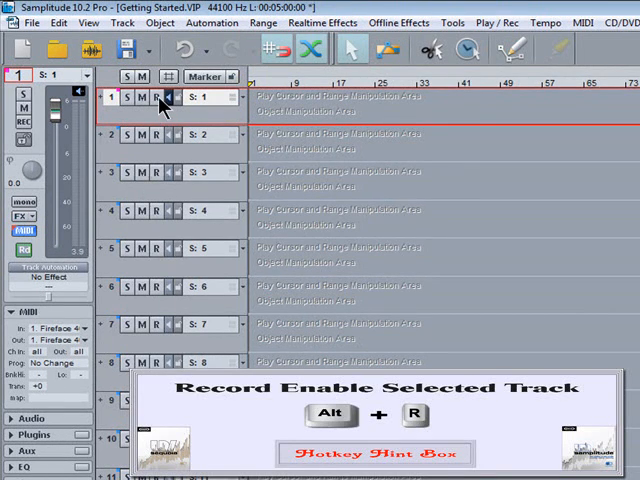
click(156, 98)
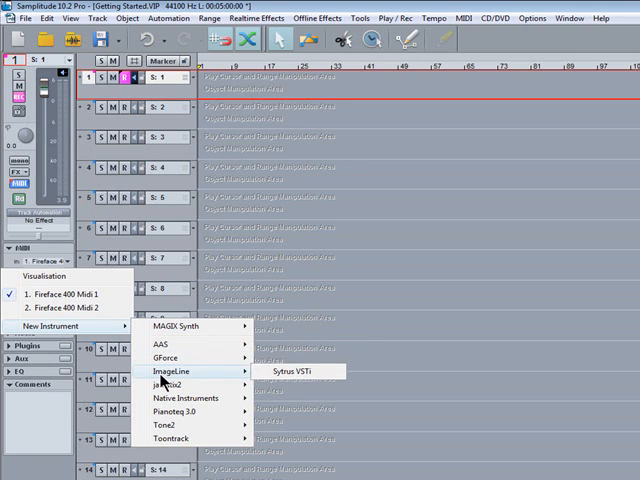
mouse_move(196, 412)
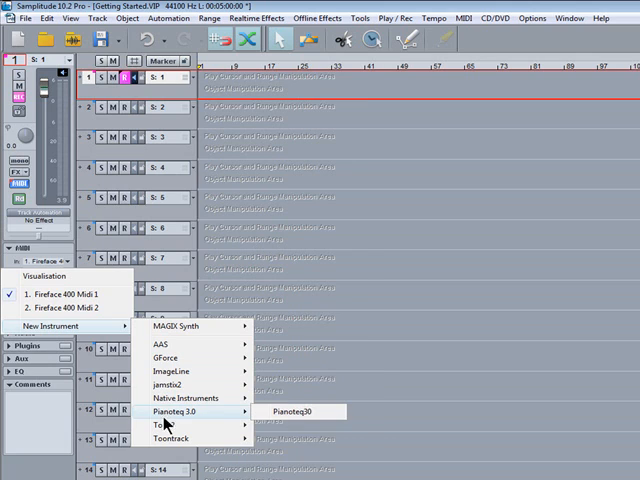
mouse_move(164, 440)
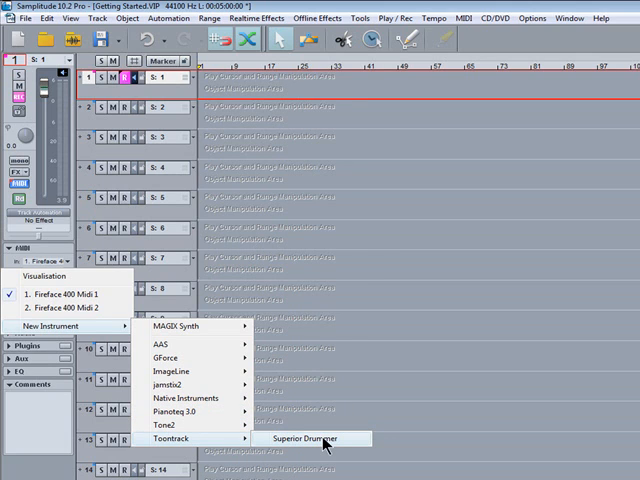
Pick Superior Drummer from New Instrument > Toontrack as track 1's instrument
click(312, 440)
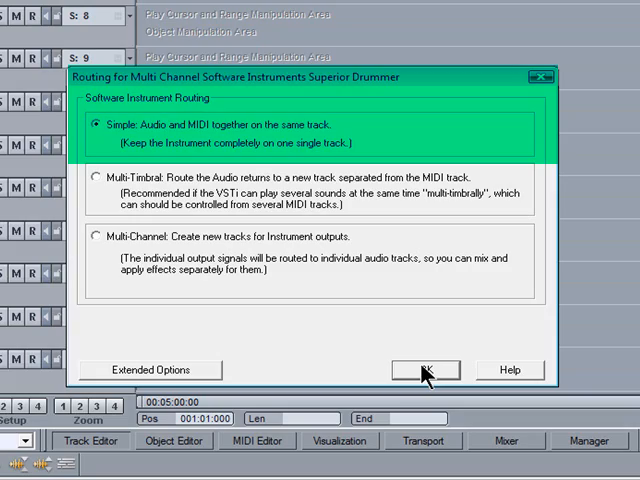
Load Superior Drummer with Simple routing and browse its drum kit presets
click(424, 368)
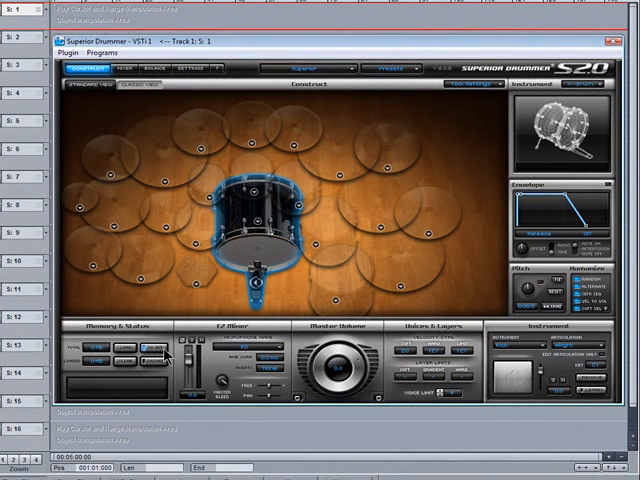
click(318, 64)
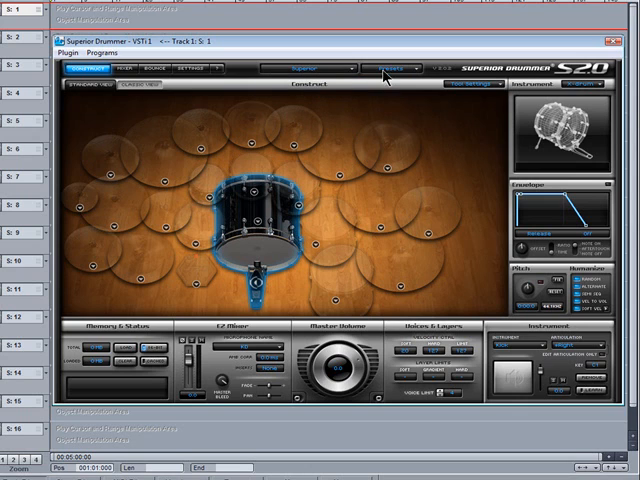
click(410, 64)
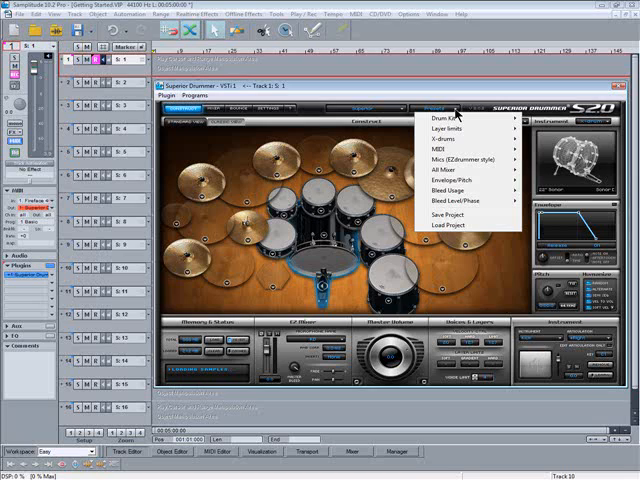
mouse_move(448, 148)
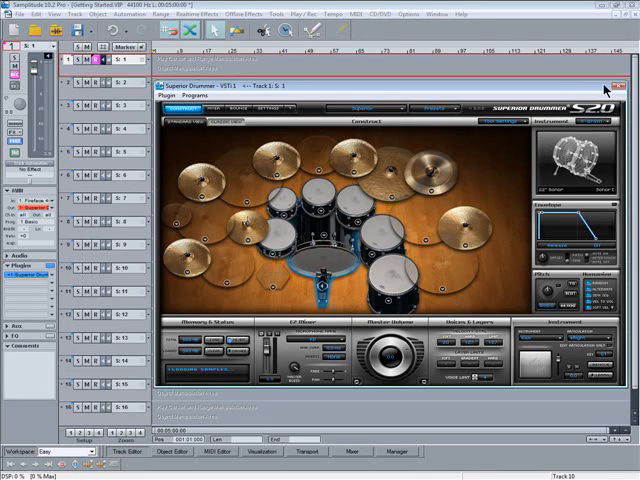
Close the Superior Drummer window and review track 1's MIDI and plugin entries in the inspector
click(616, 88)
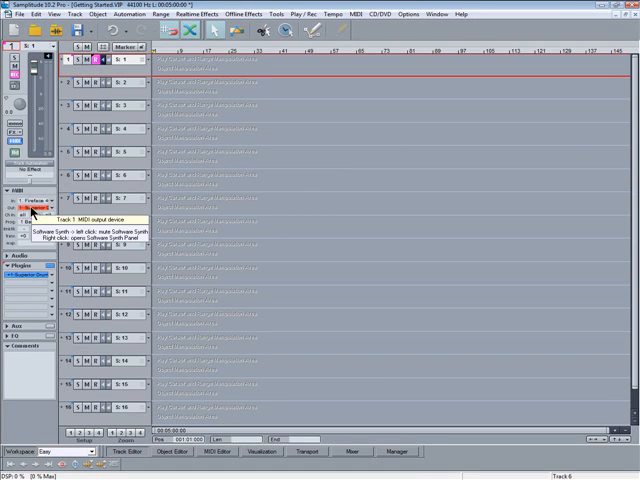
click(32, 208)
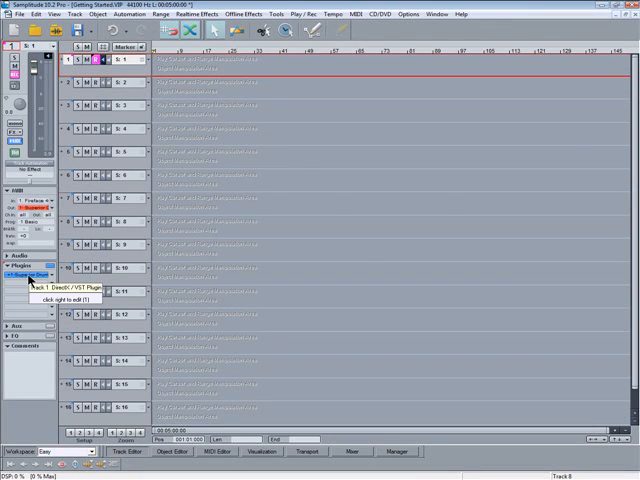
click(30, 280)
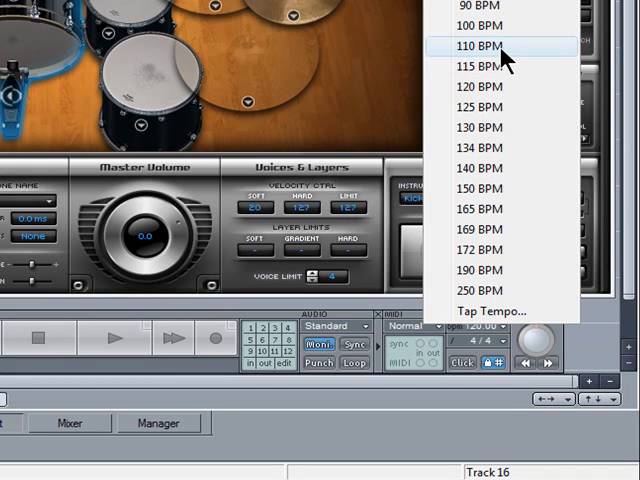
Set the project tempo to 110 BPM from the transport tempo list
click(480, 44)
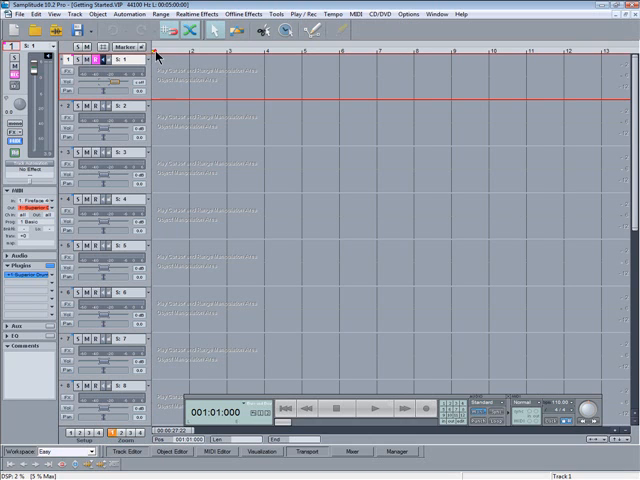
Mark the opening bars as a range along the arrangement's marker ruler
drag(156, 48, 450, 48)
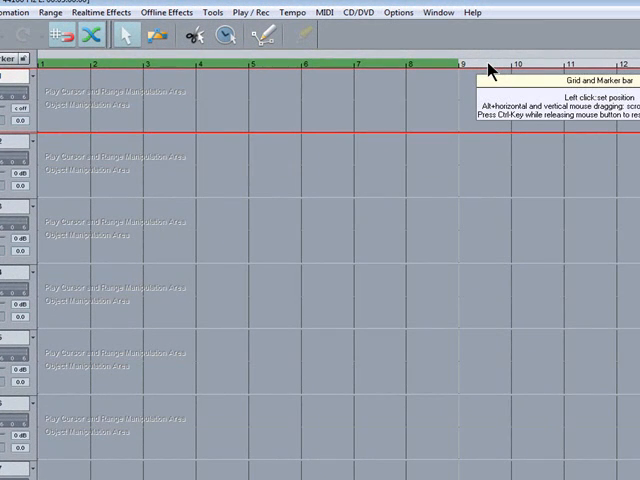
mouse_move(488, 68)
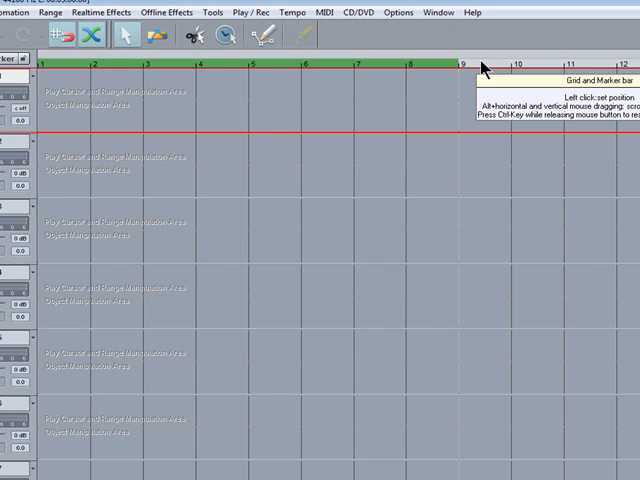
mouse_move(176, 72)
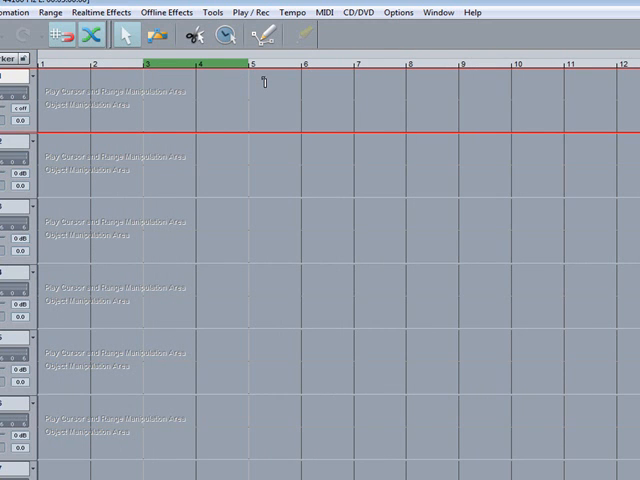
mouse_move(228, 70)
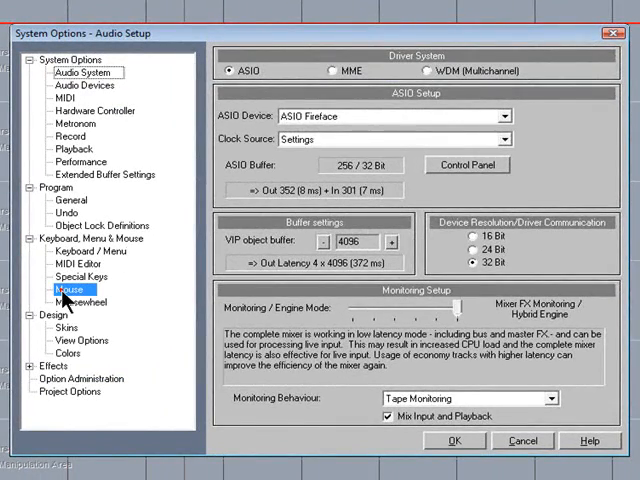
click(72, 288)
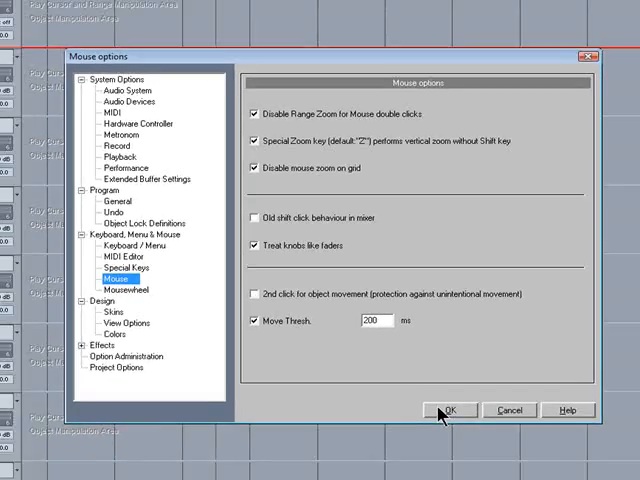
click(450, 410)
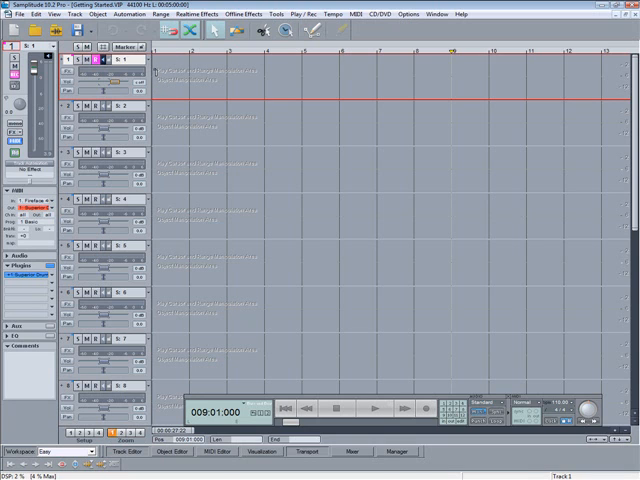
Reposition the marked playback range on the bar ruler before recording
drag(152, 52, 284, 52)
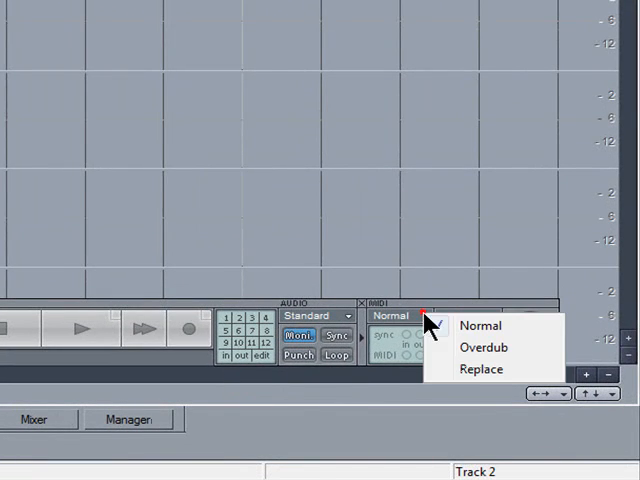
Choose the MIDI recording mode and set the metronome to click while recording via Options > Metronome
click(484, 348)
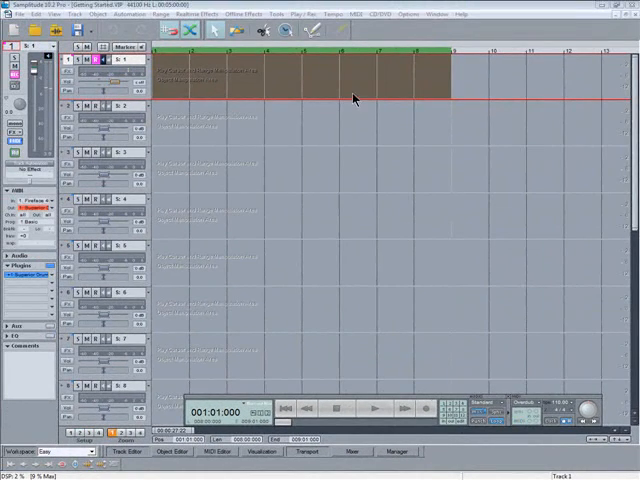
click(328, 14)
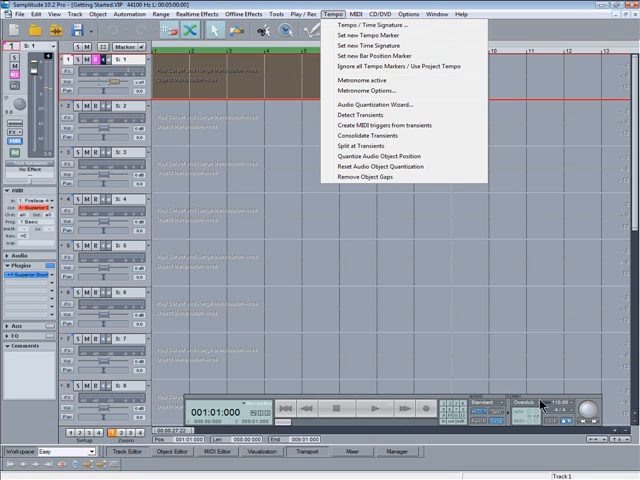
click(368, 90)
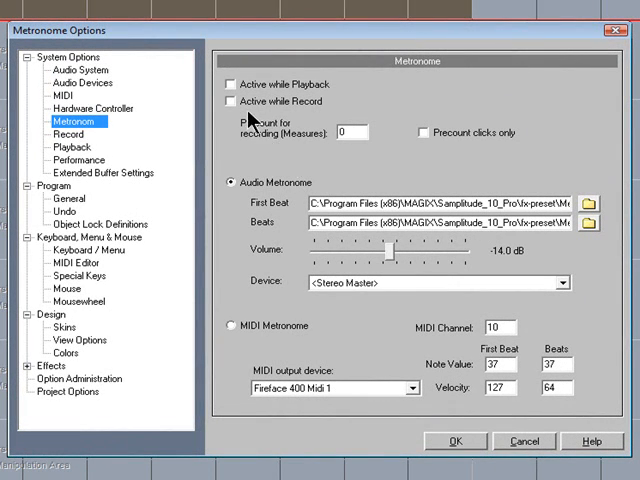
click(224, 100)
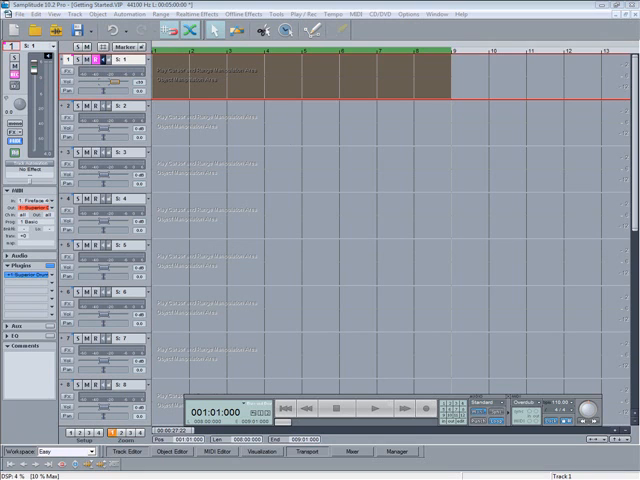
key(r)
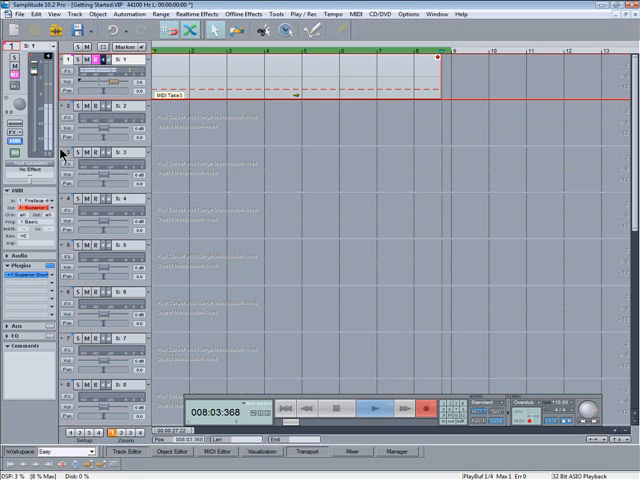
click(424, 408)
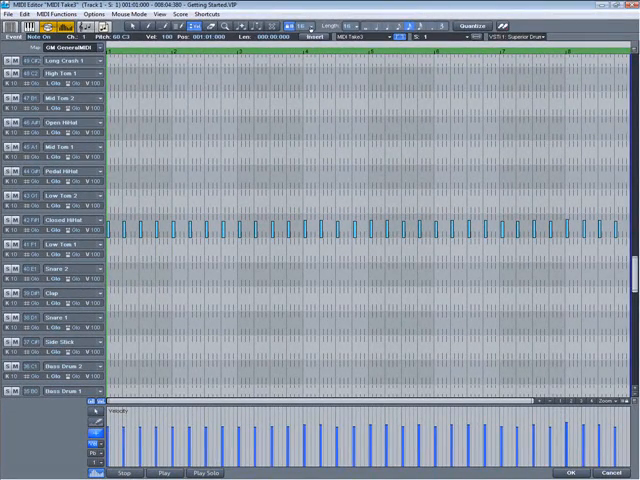
Copy the recorded drum notes in the MIDI editor and paste them into another drum lane
click(322, 28)
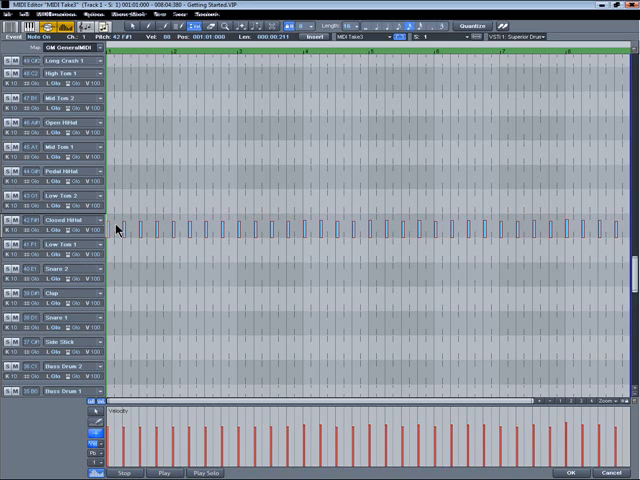
key(ctrl+c)
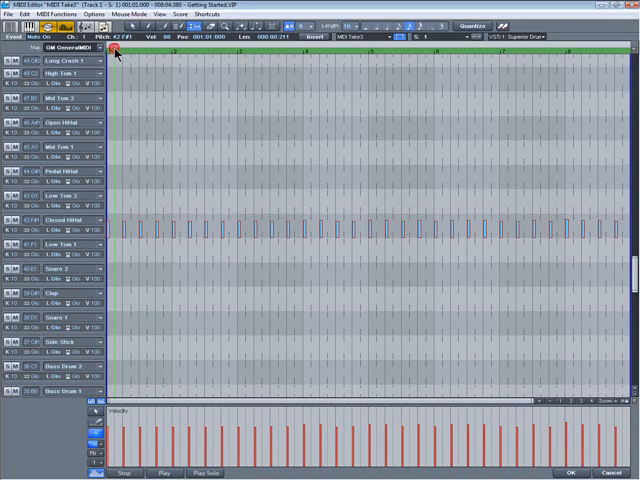
key(ctrl+v)
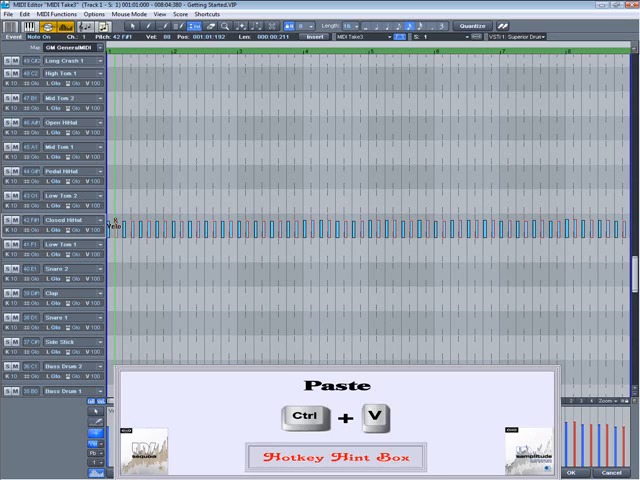
key(ctrl+v)
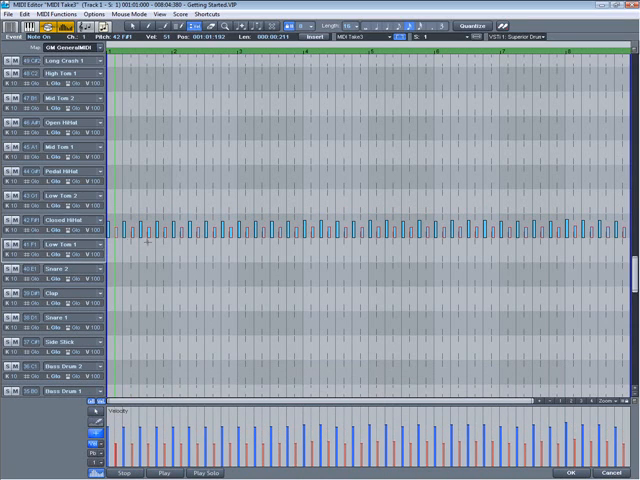
Thin the lower drum rows into sparser separate hits instead of dense repeated notes
click(168, 472)
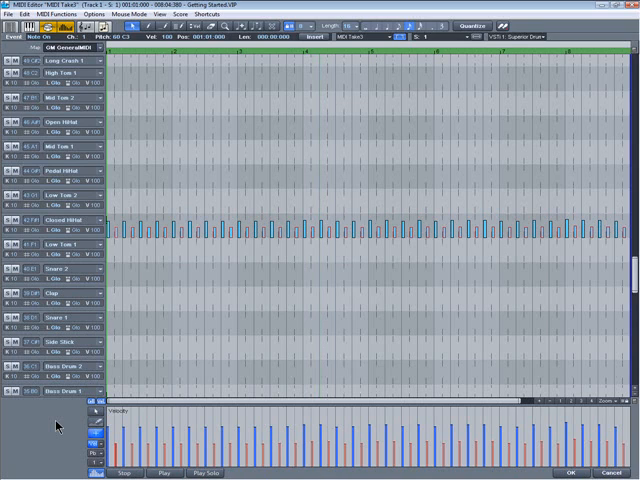
click(160, 472)
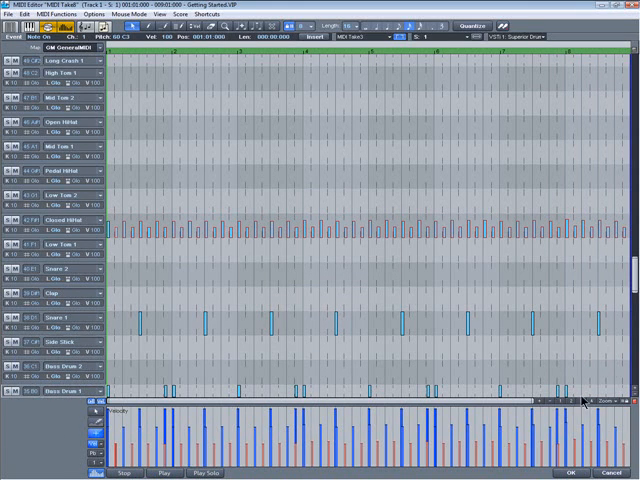
Enable Play Clicked Notes in the MIDI editor Options so selected drum notes sound
scroll(down, 3)
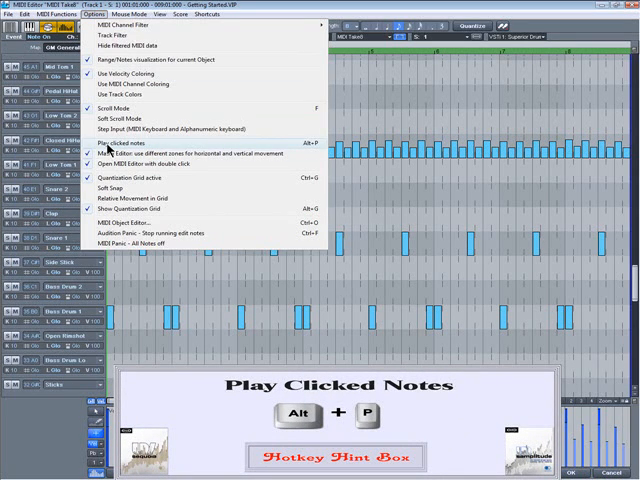
click(130, 148)
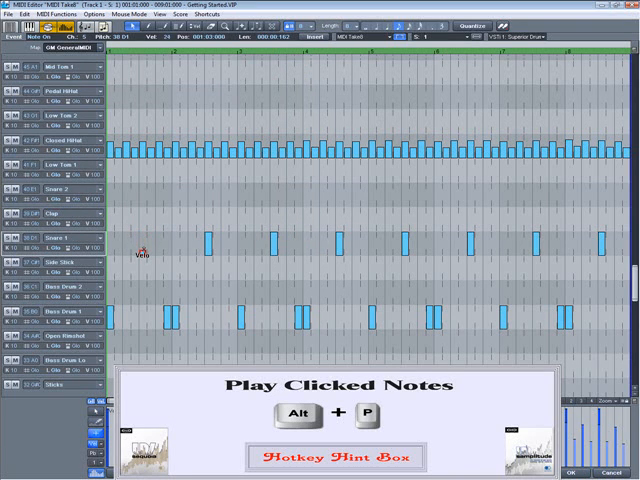
click(144, 246)
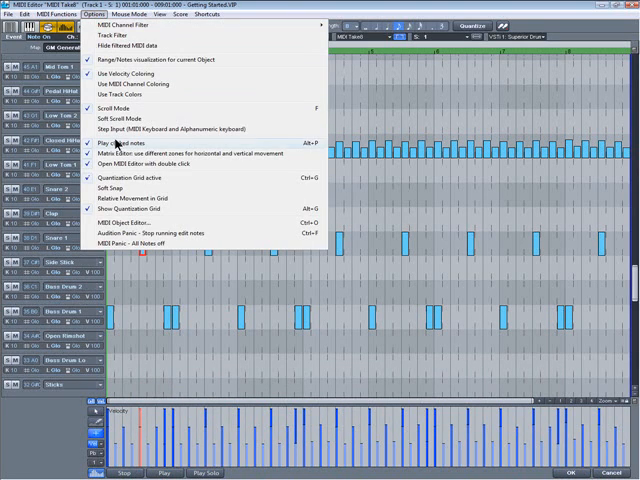
click(118, 144)
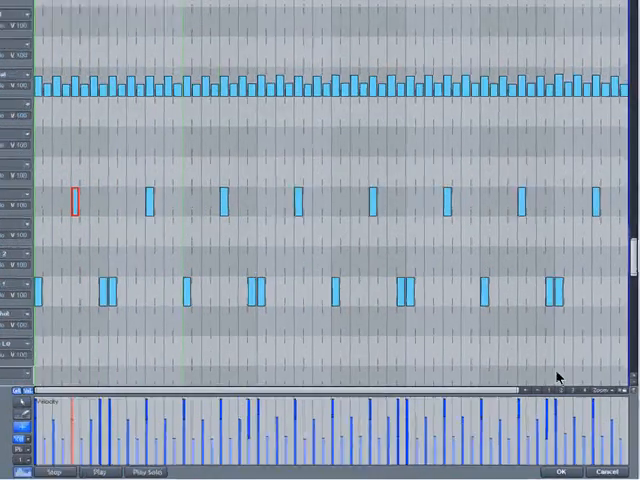
Zoom into the note grid and quantize the drum notes to the chosen grid resolution
click(576, 324)
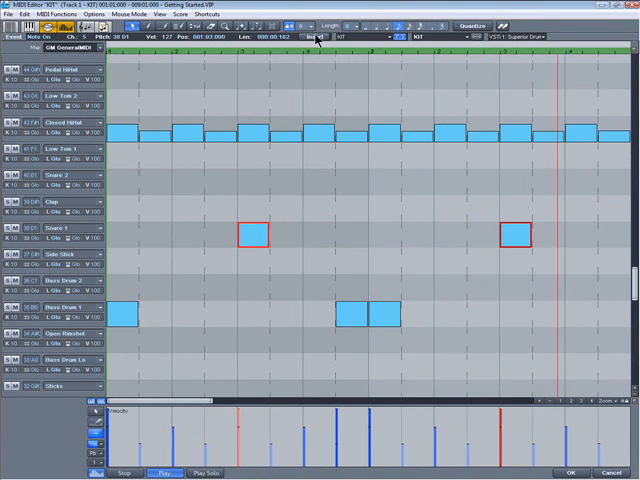
click(318, 26)
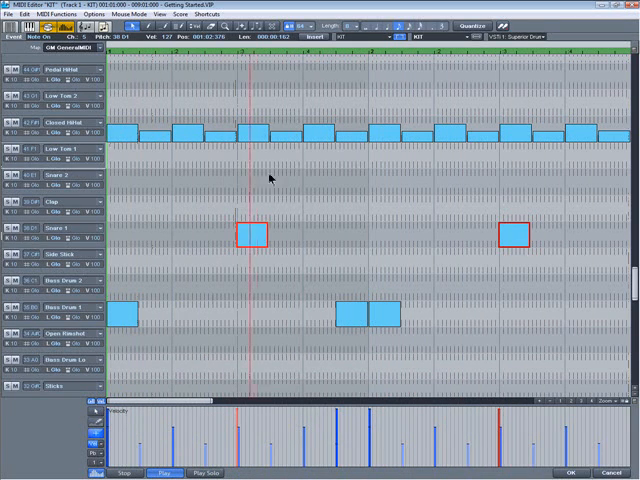
click(316, 26)
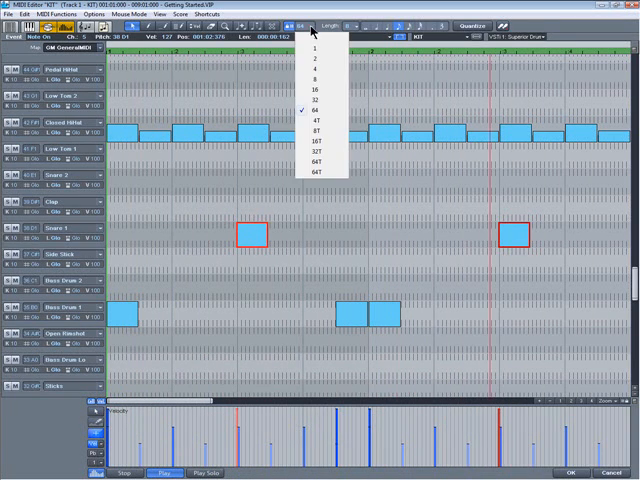
click(316, 120)
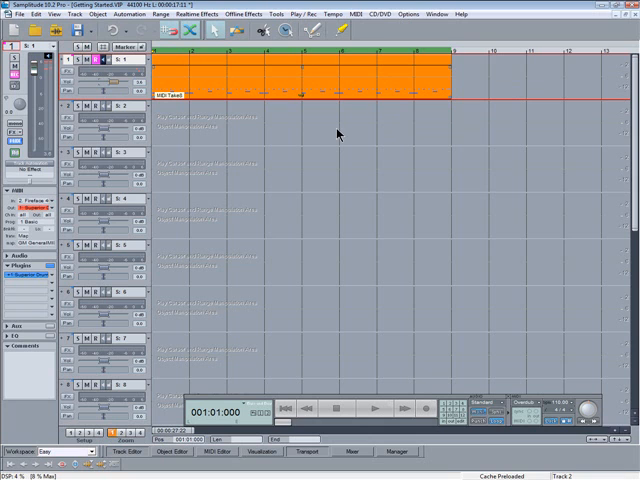
In Track Options name the first track KIT and give it a new colour
key(alt+i)
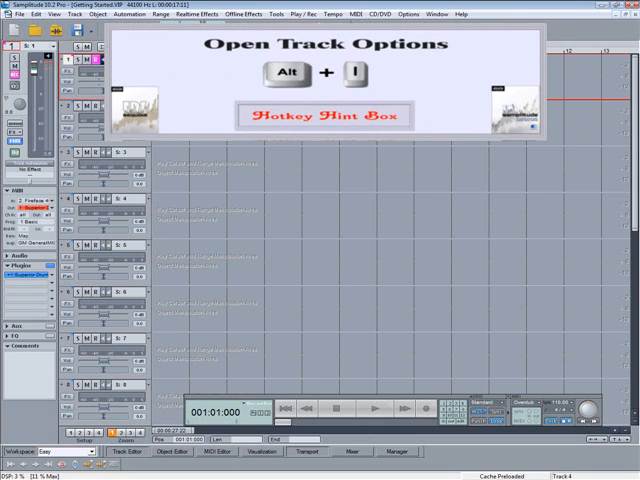
key(alt+i)
text(KIT)
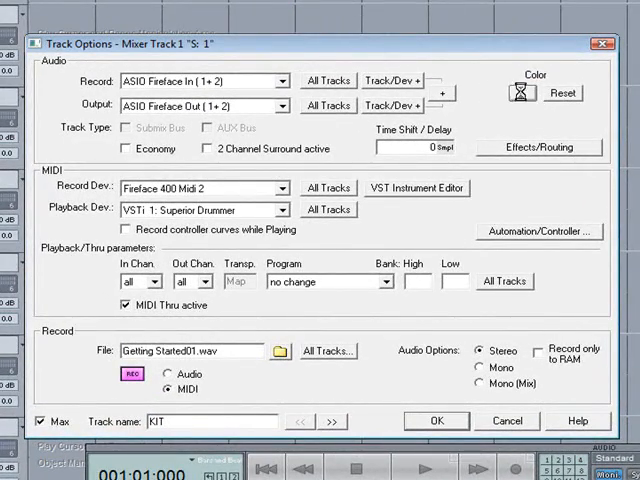
click(520, 92)
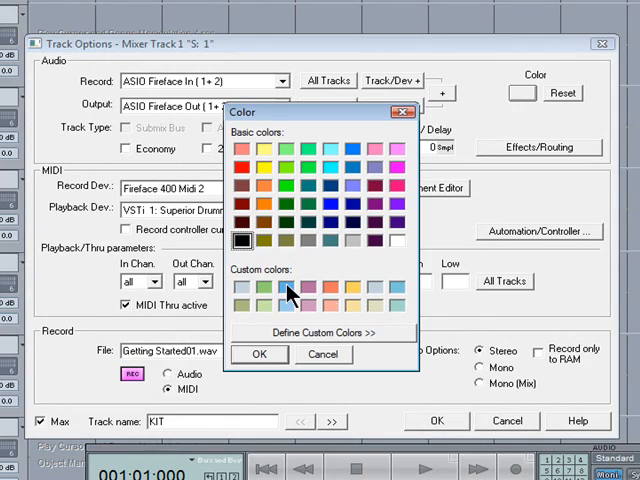
click(260, 354)
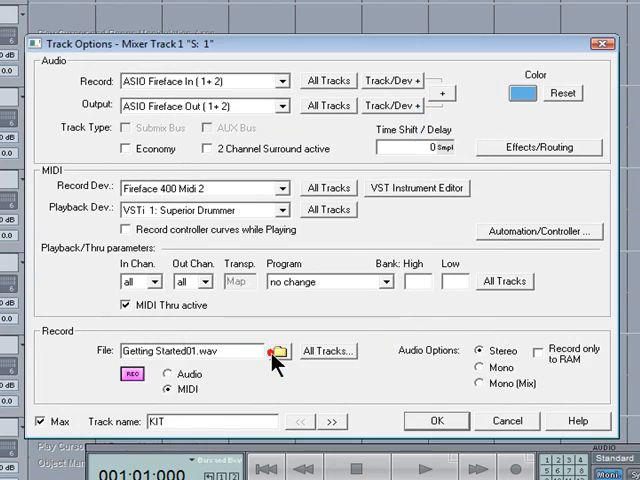
click(436, 420)
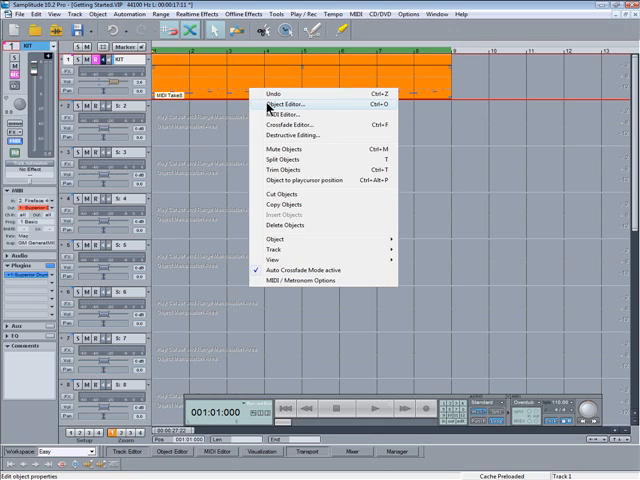
Bring up the Object Editor for the drum MIDI object
click(284, 104)
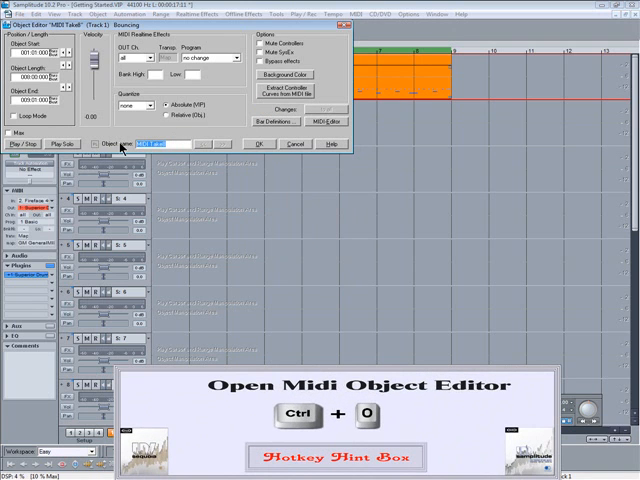